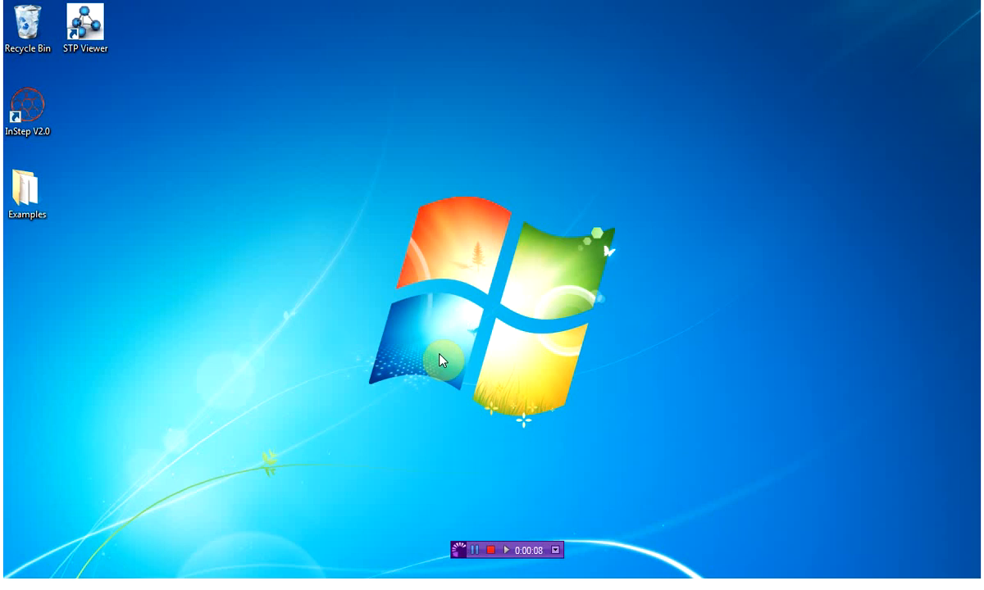
- Launch InStep V2.0 from its shortcut and dismiss the licence prompt
{"action": "left_click", "coordinate": [30, 108]}
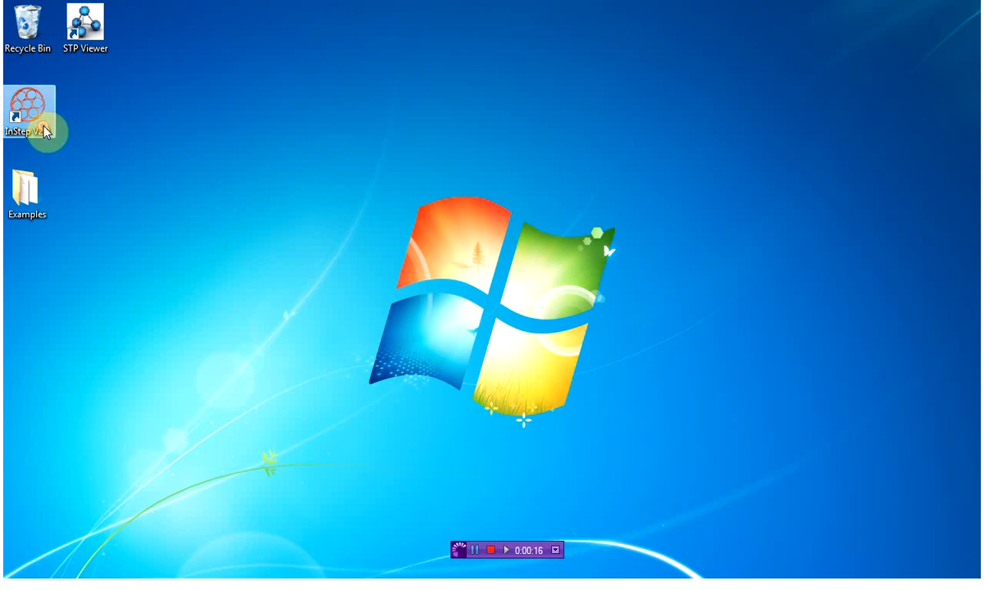
{"action": "double_click", "coordinate": [31, 107]}
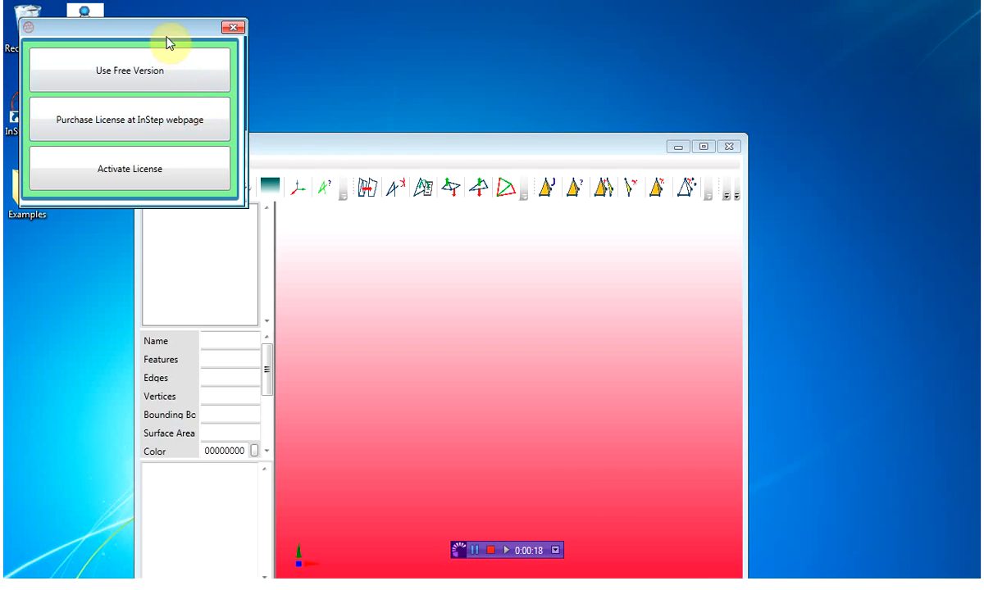
{"action": "mouse_move", "coordinate": [176, 78]}
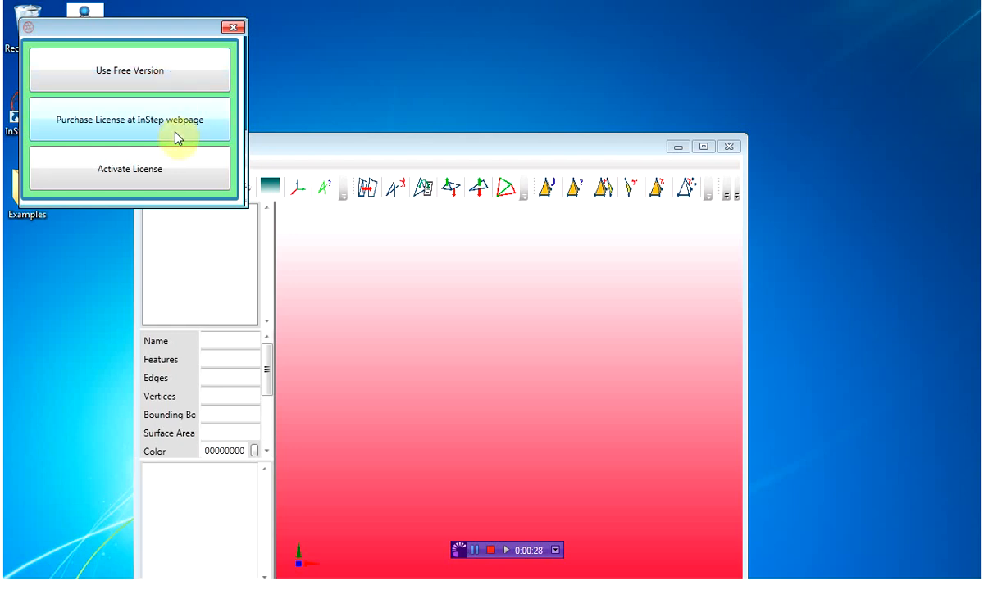
{"action": "mouse_move", "coordinate": [168, 169]}
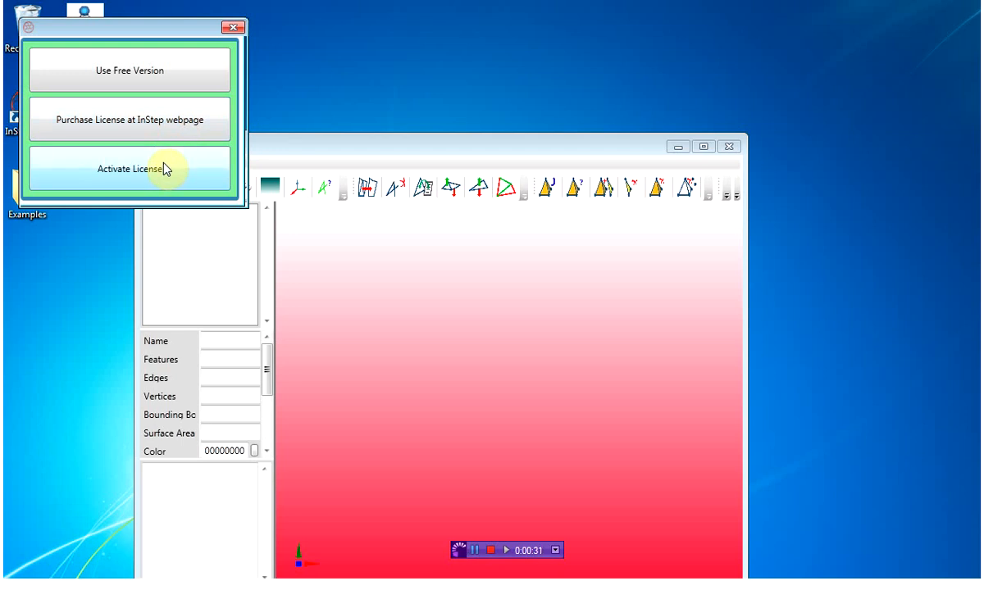
{"action": "left_click", "coordinate": [129, 169]}
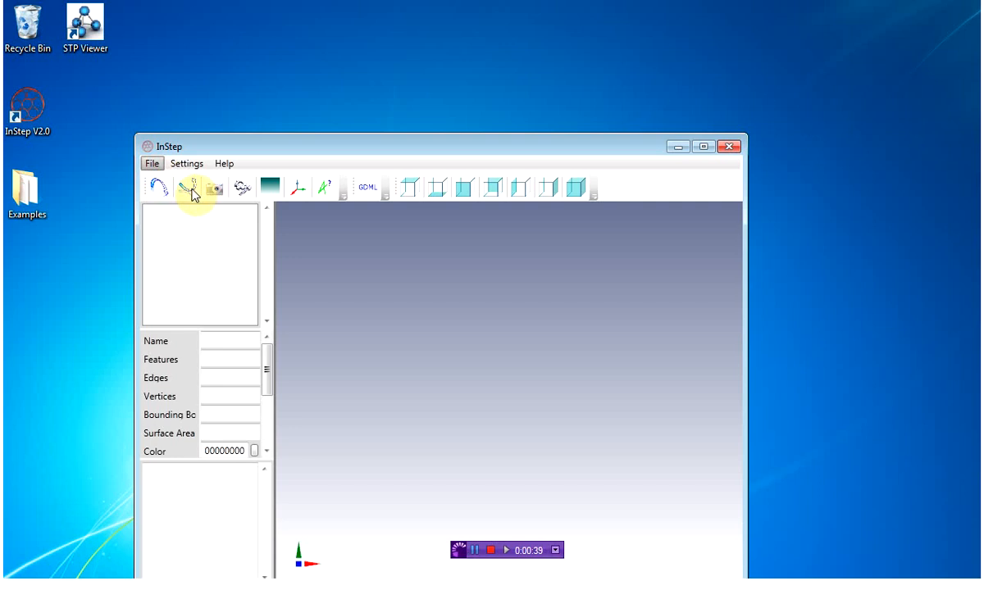
- Import Berg_F20S20_24.stl from the Examples folder
{"action": "left_click", "coordinate": [194, 188]}
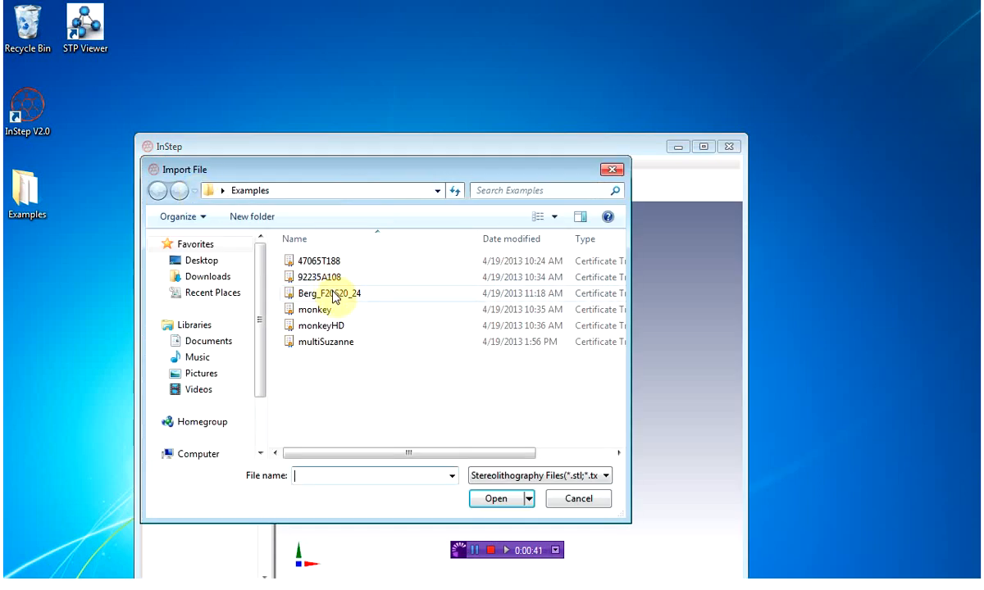
{"action": "double_click", "coordinate": [327, 292]}
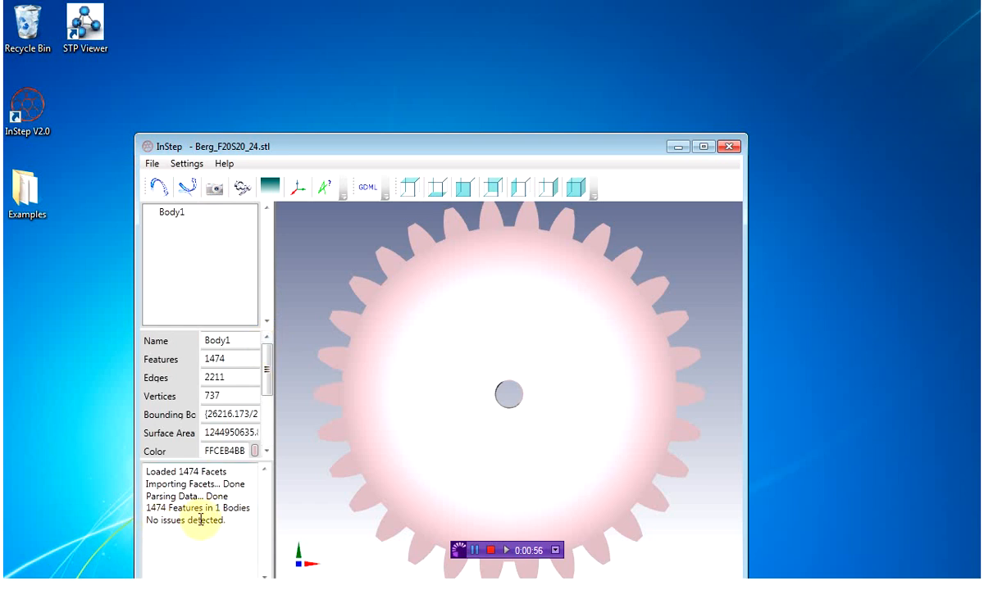
{"action": "mouse_move", "coordinate": [366, 261]}
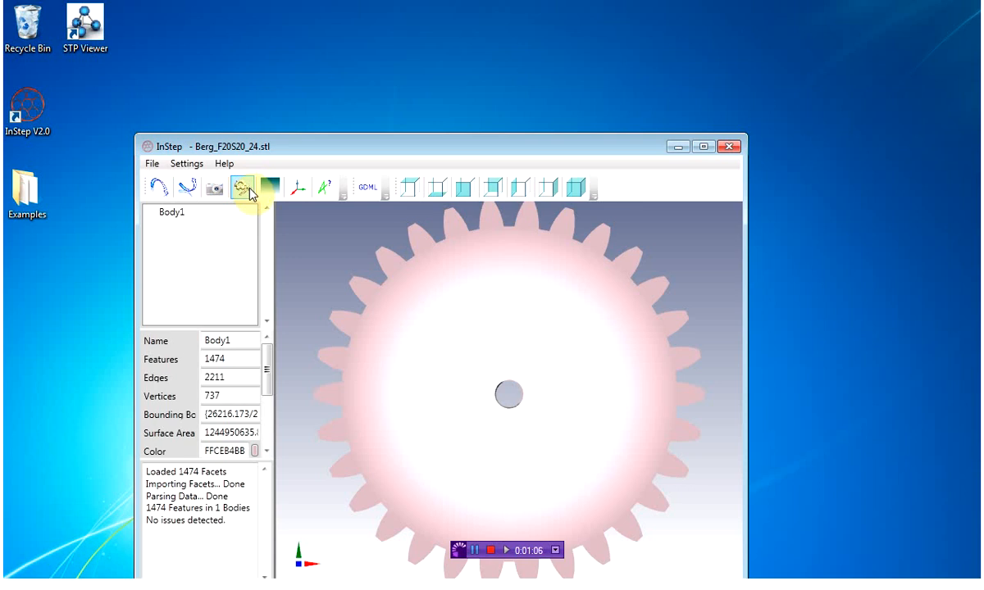
- Export Berg_F20S20_24.stp to Examples, overwrite the old file, and close InStep
{"action": "left_click", "coordinate": [243, 187]}
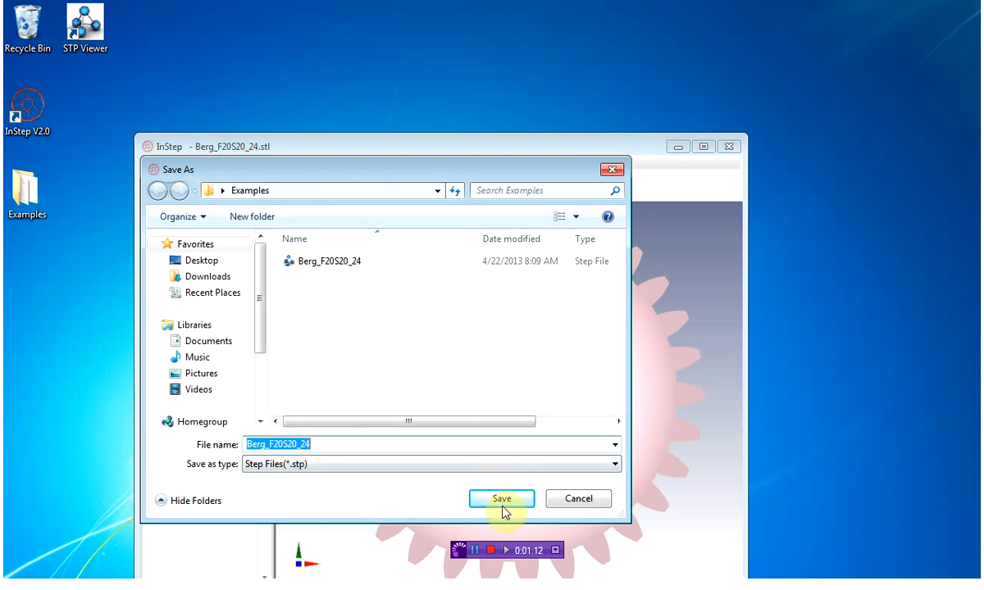
{"action": "left_click", "coordinate": [501, 498]}
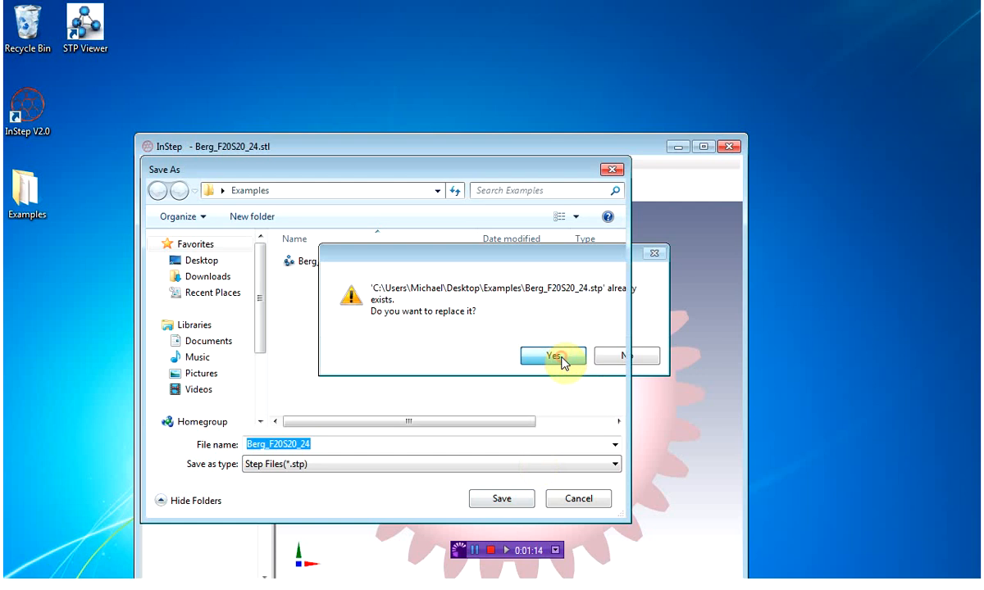
{"action": "left_click", "coordinate": [552, 356]}
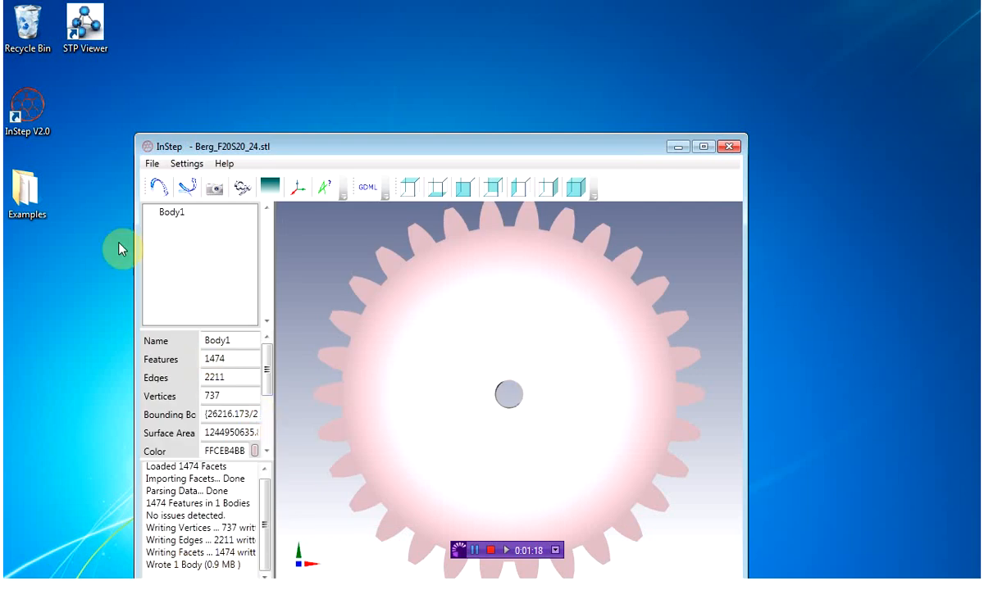
{"action": "left_click", "coordinate": [729, 146]}
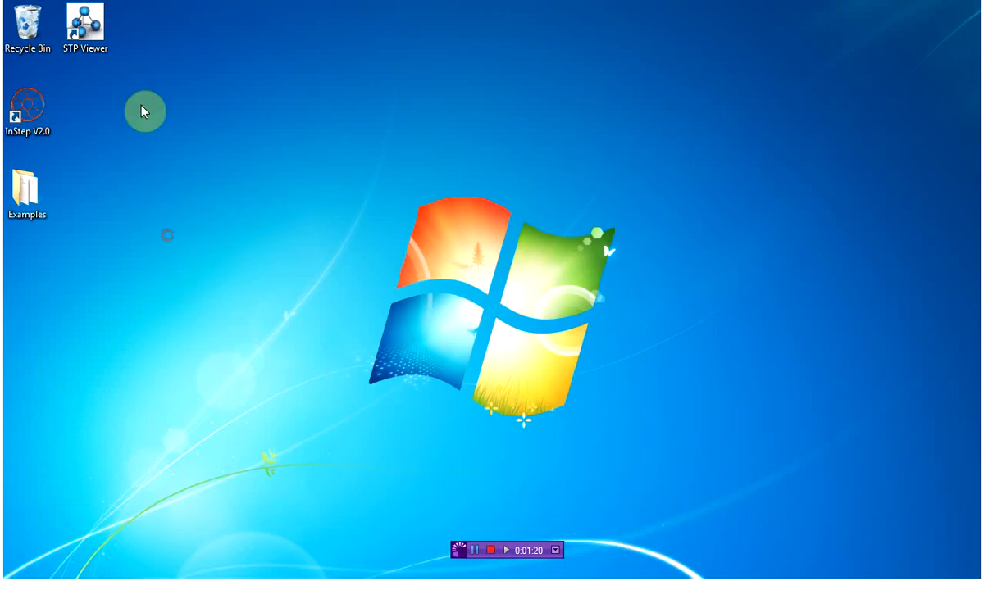
- Launch STP Viewer from the desktop shortcut, showing the exported gear
{"action": "double_click", "coordinate": [82, 18]}
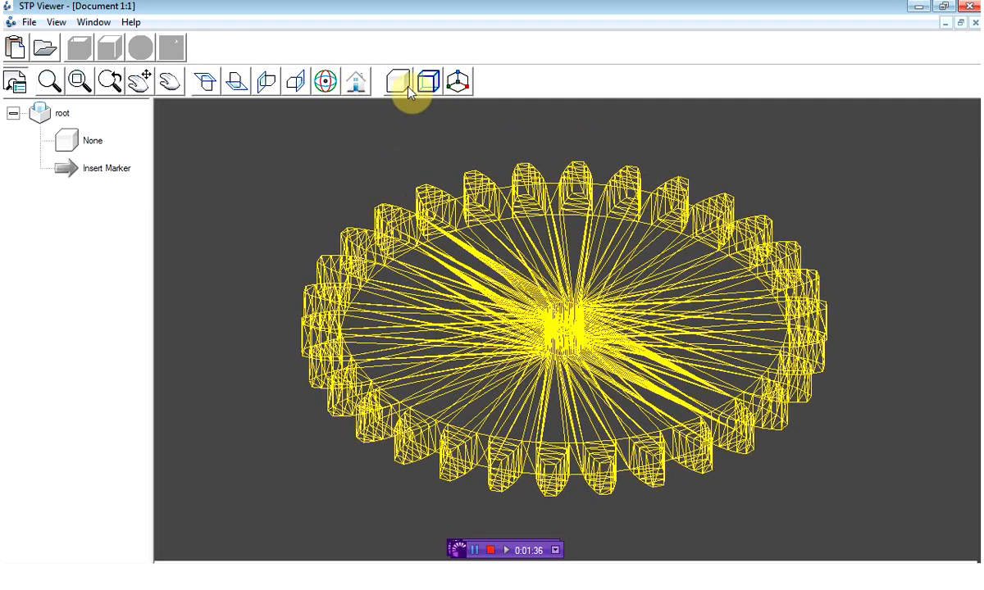
- Switch the gear display to shaded solid mode
{"action": "left_click", "coordinate": [393, 81]}
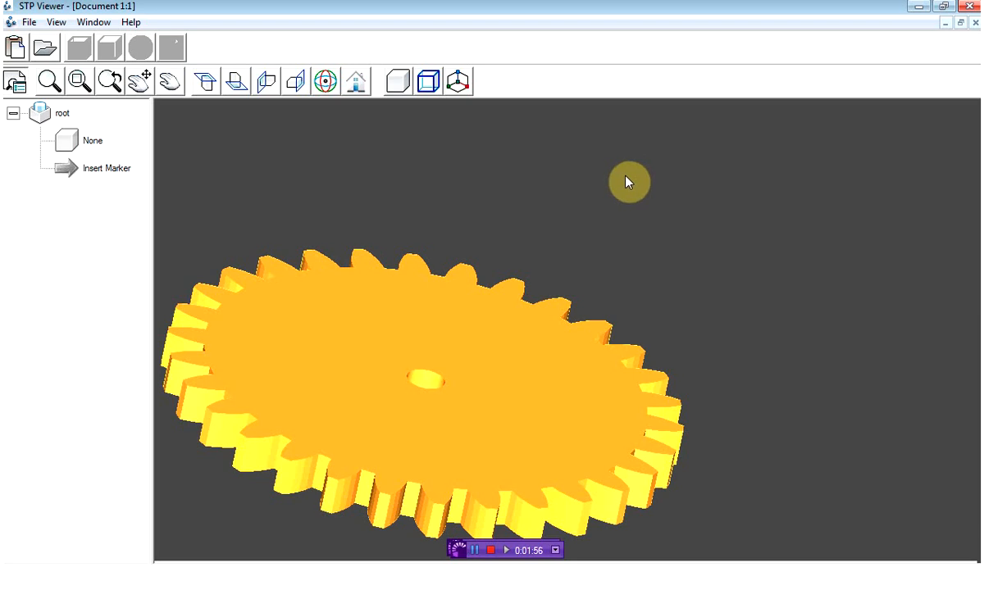
{"action": "mouse_move", "coordinate": [641, 211]}
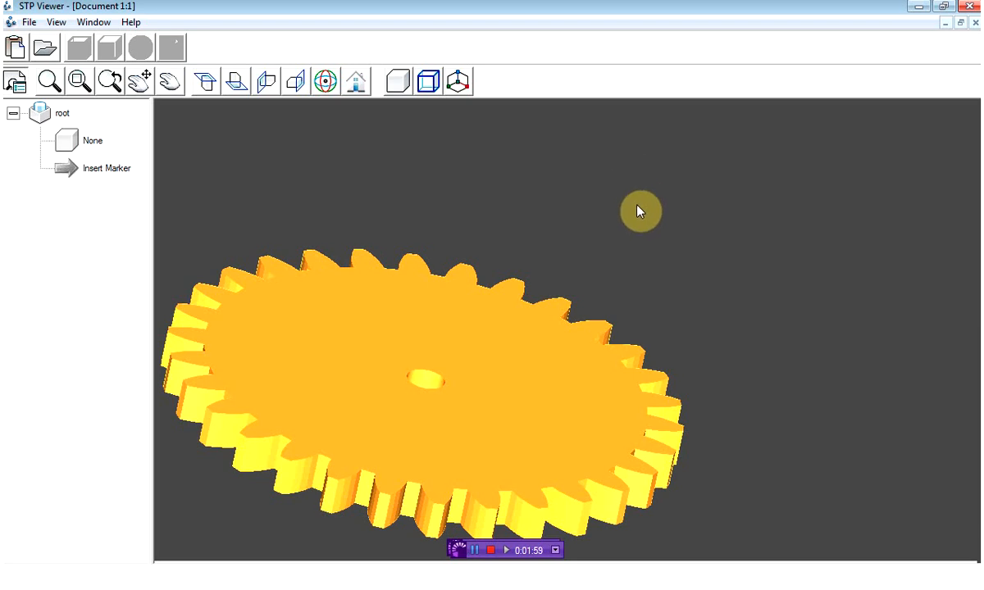